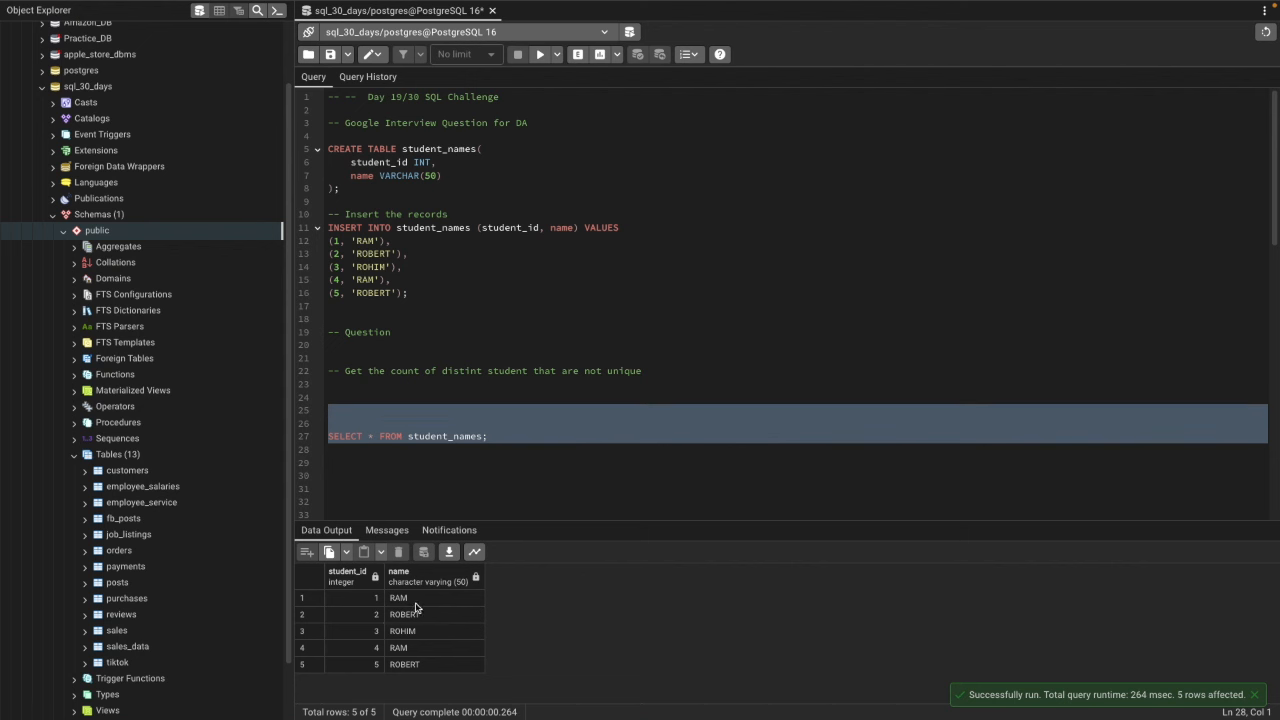
Return to the question comment and split the SELECT statement onto separate lines.
{"action": "left_click", "coordinate": [440, 370]}
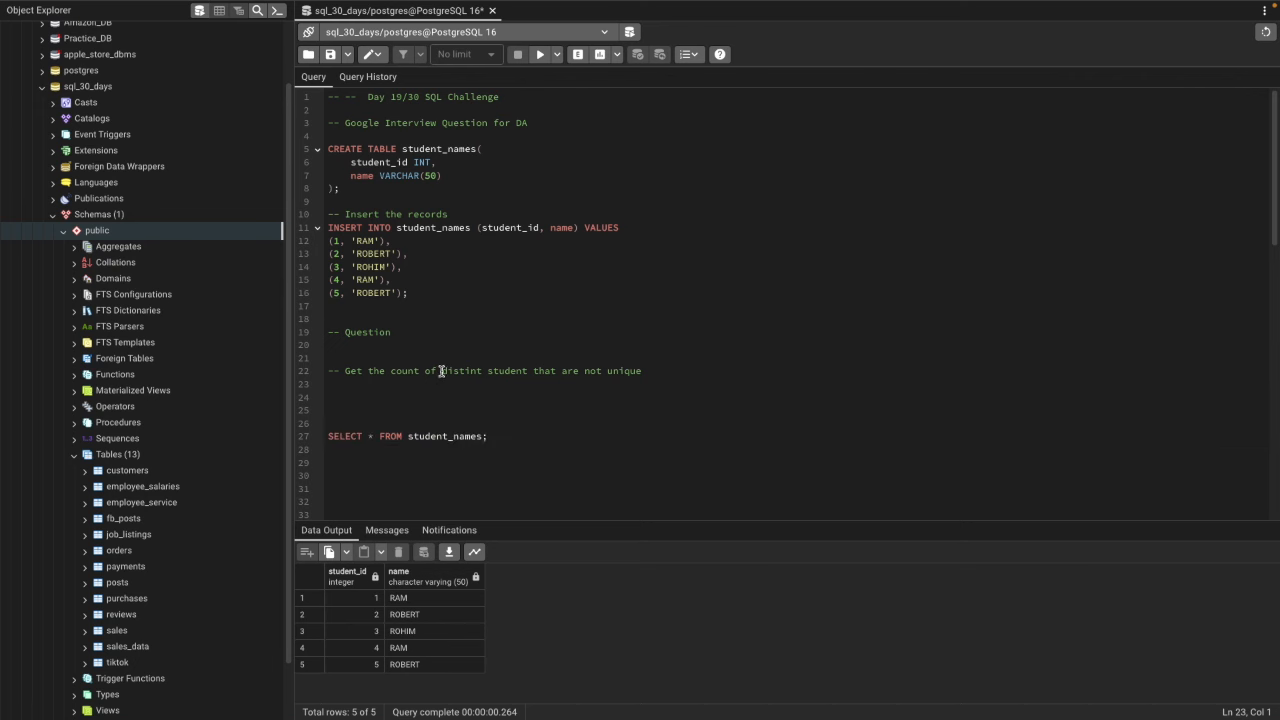
{"action": "double_click", "coordinate": [460, 370]}
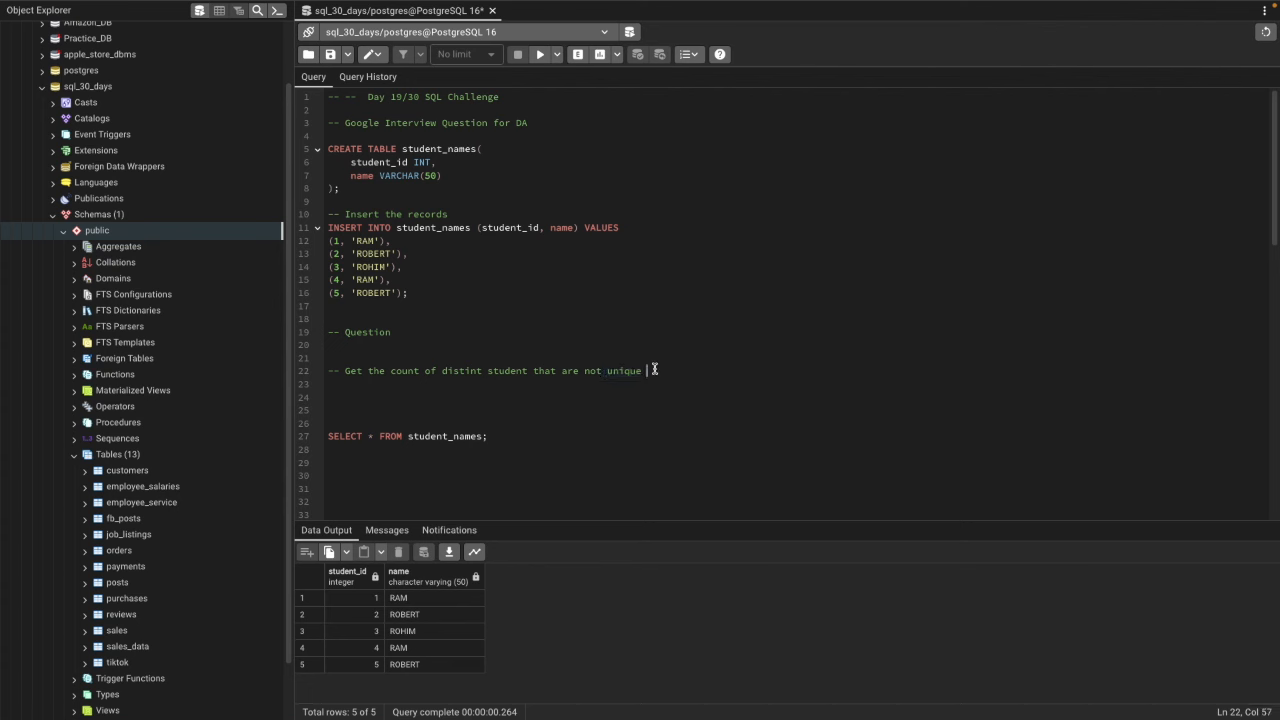
{"action": "mouse_move", "coordinate": [652, 376]}
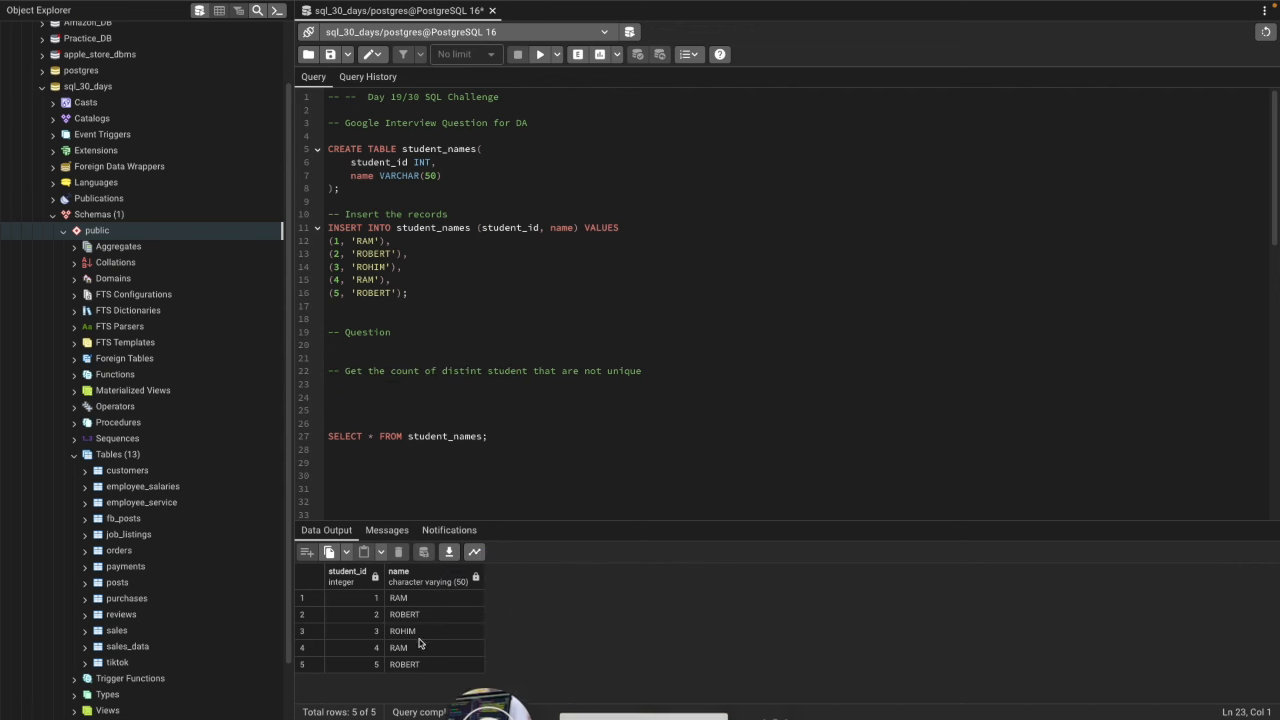
{"action": "mouse_move", "coordinate": [396, 648]}
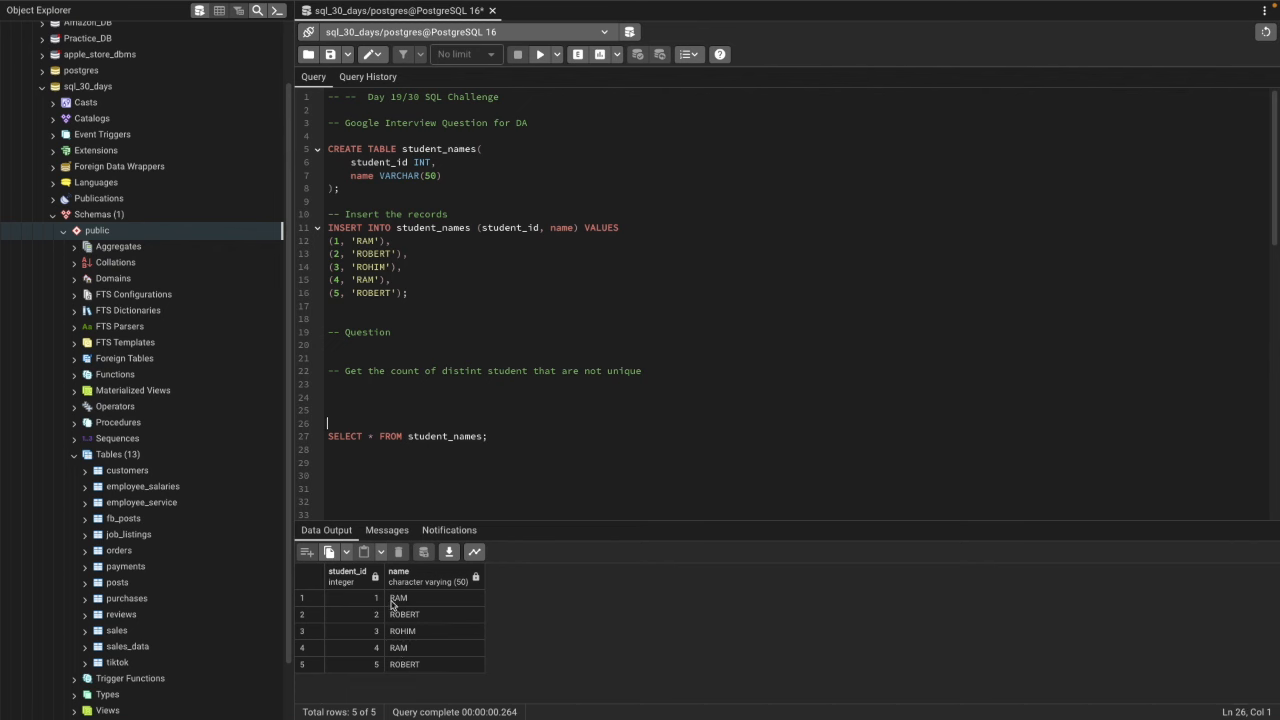
{"action": "scroll", "scroll_direction": "down", "scroll_amount": 3}
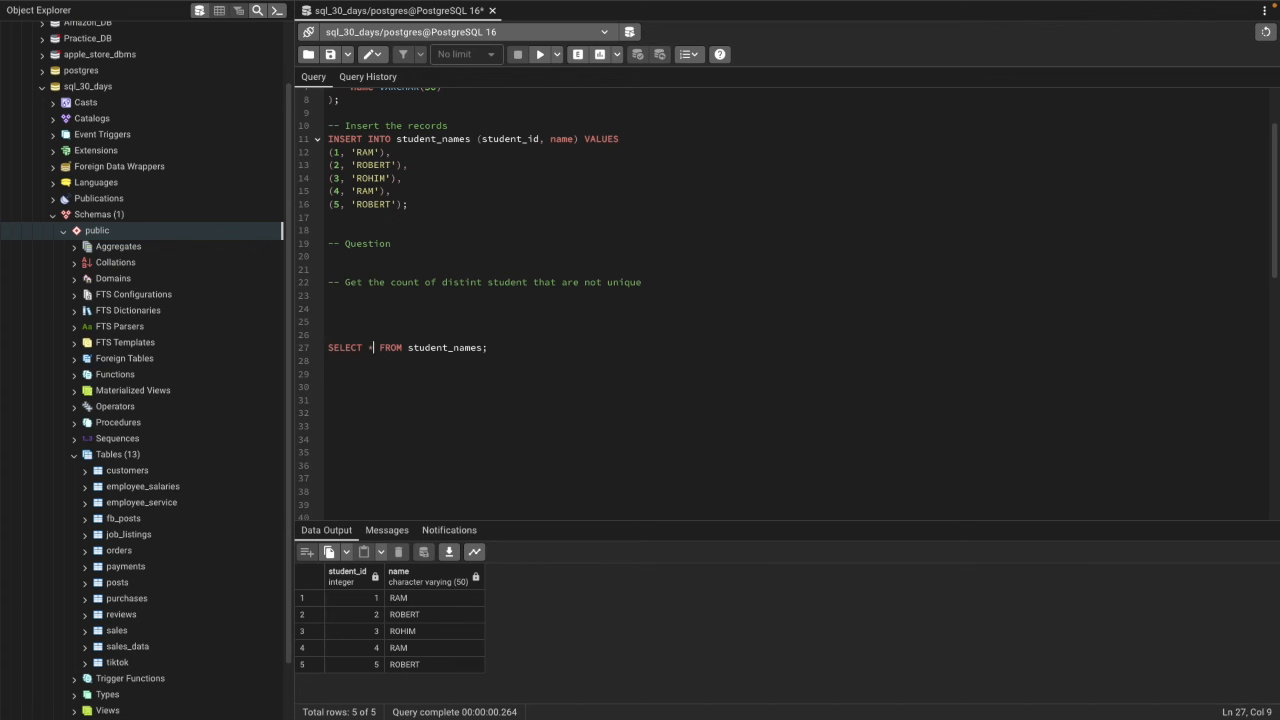
{"action": "key", "text": "enter"}
{"action": "type", "text": "c"}
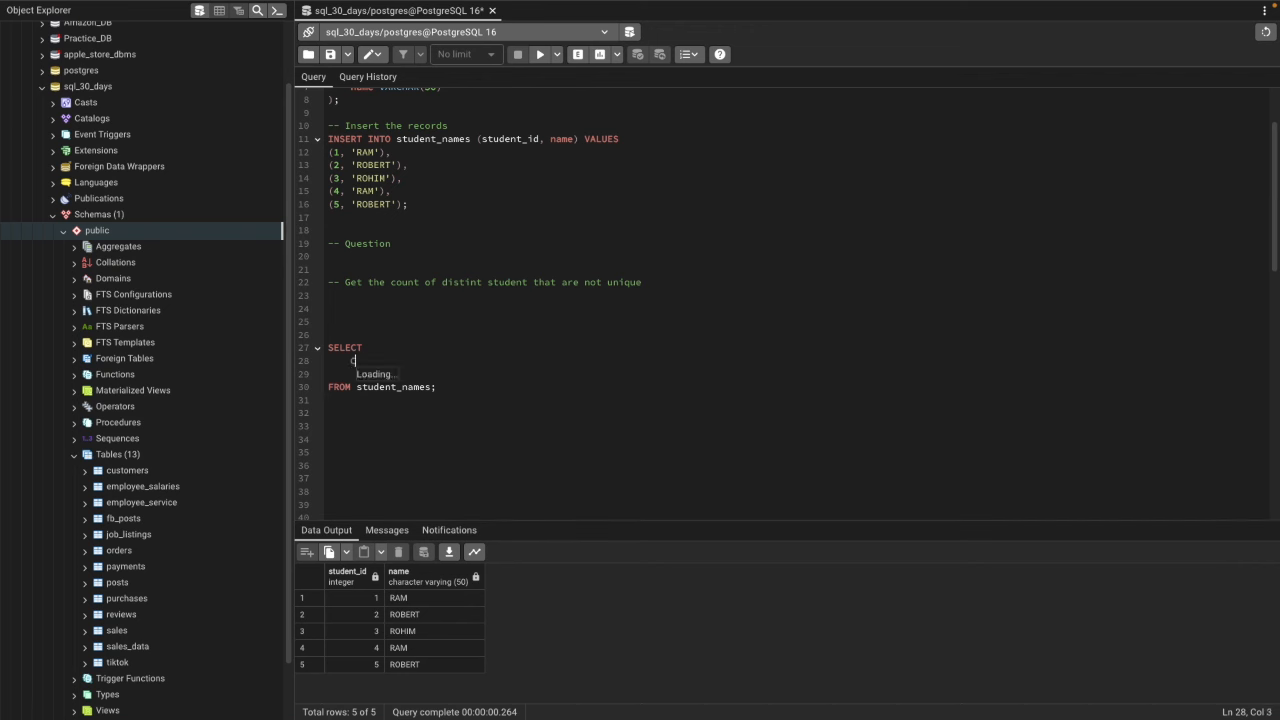
Write the outer select as COUNT(name) as distint_student_records and move to the FROM clause.
{"action": "type", "text": "COUNT(name"}
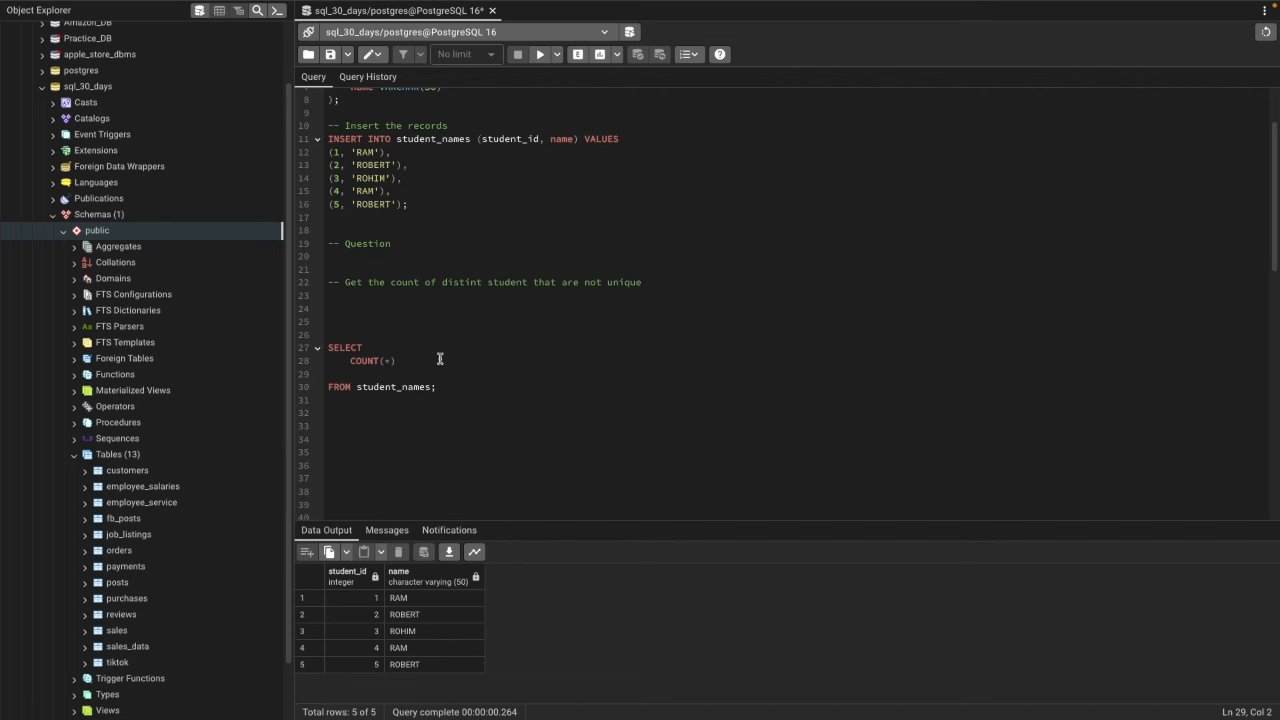
{"action": "type", "text": "as"}
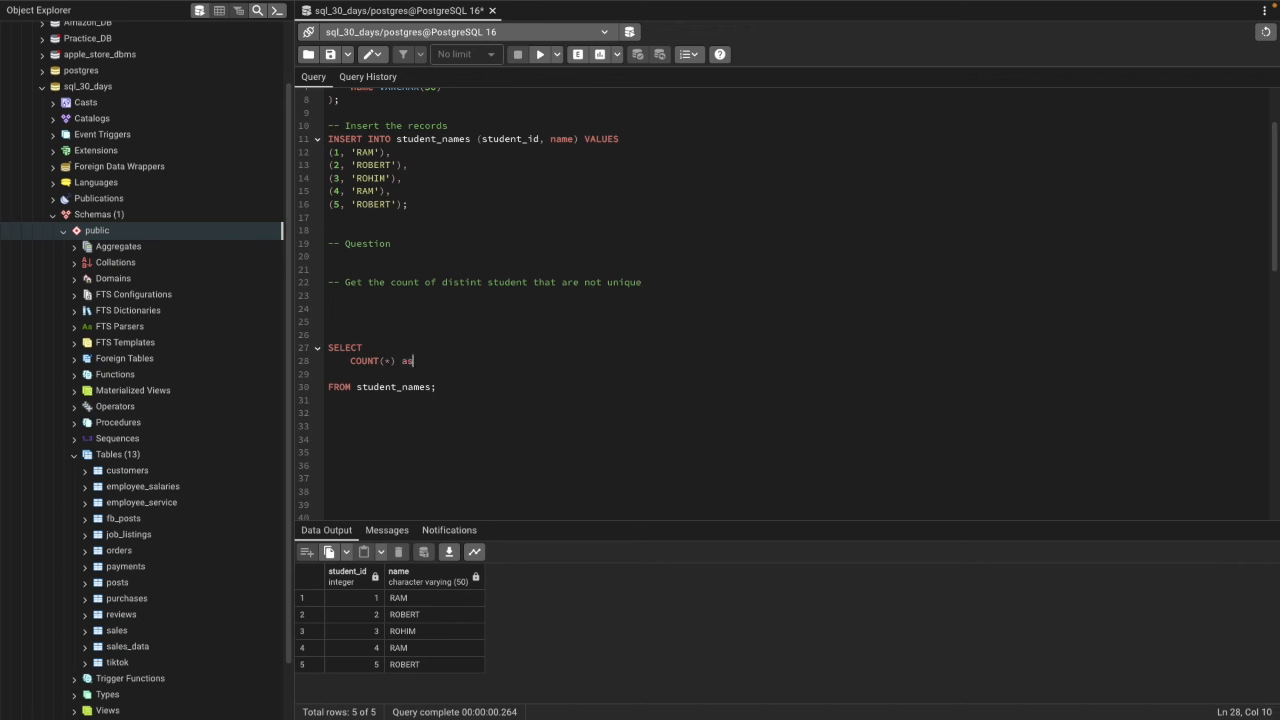
{"action": "type", "text": "distint"}
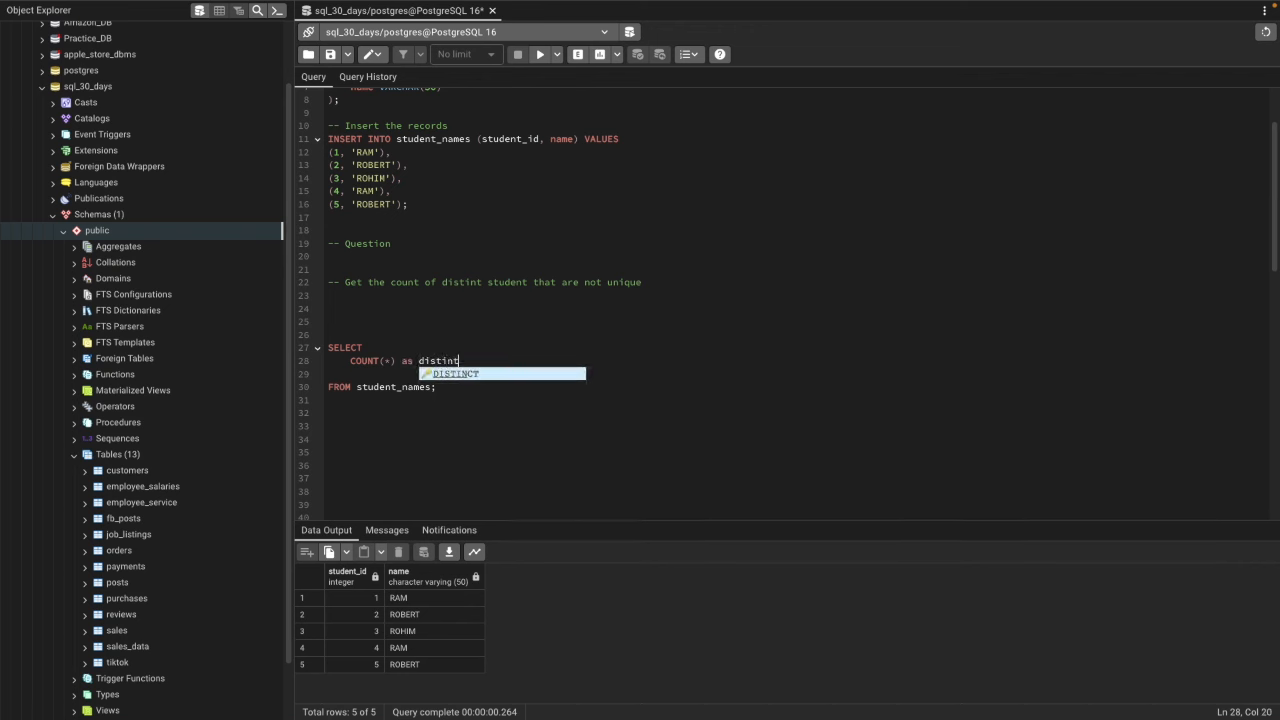
{"action": "type", "text": "_student"}
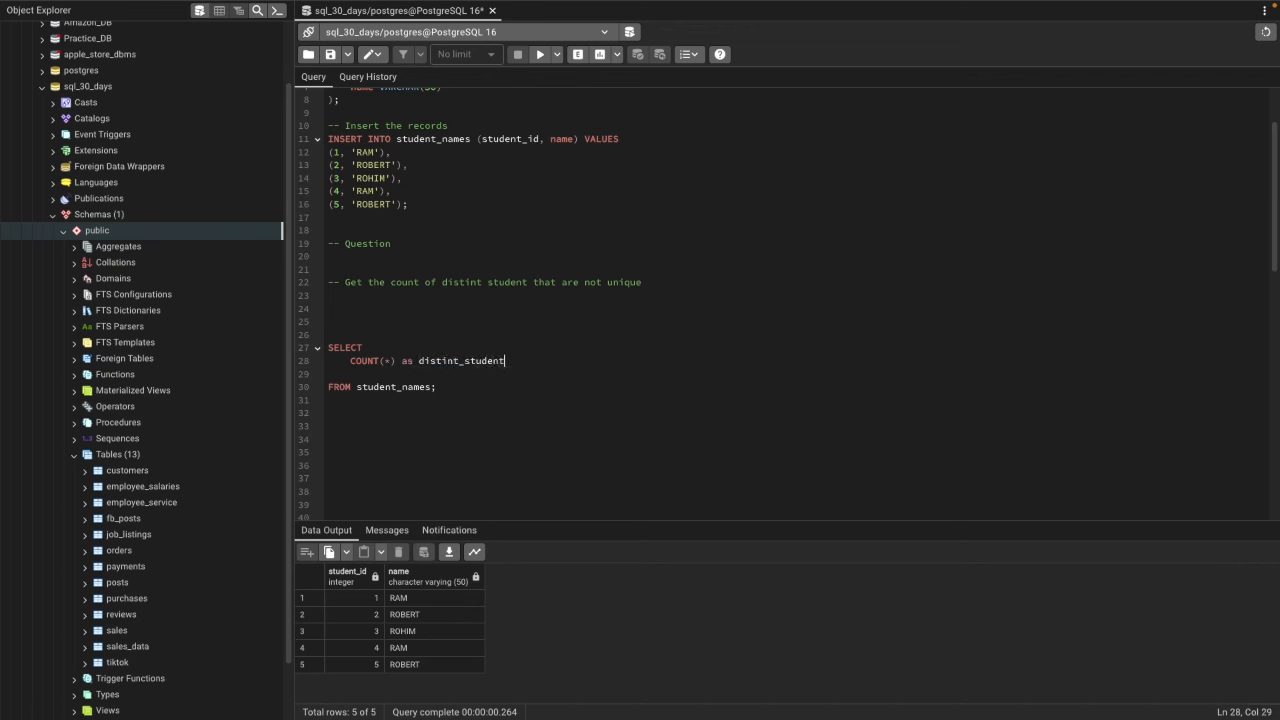
{"action": "type", "text": "_records"}
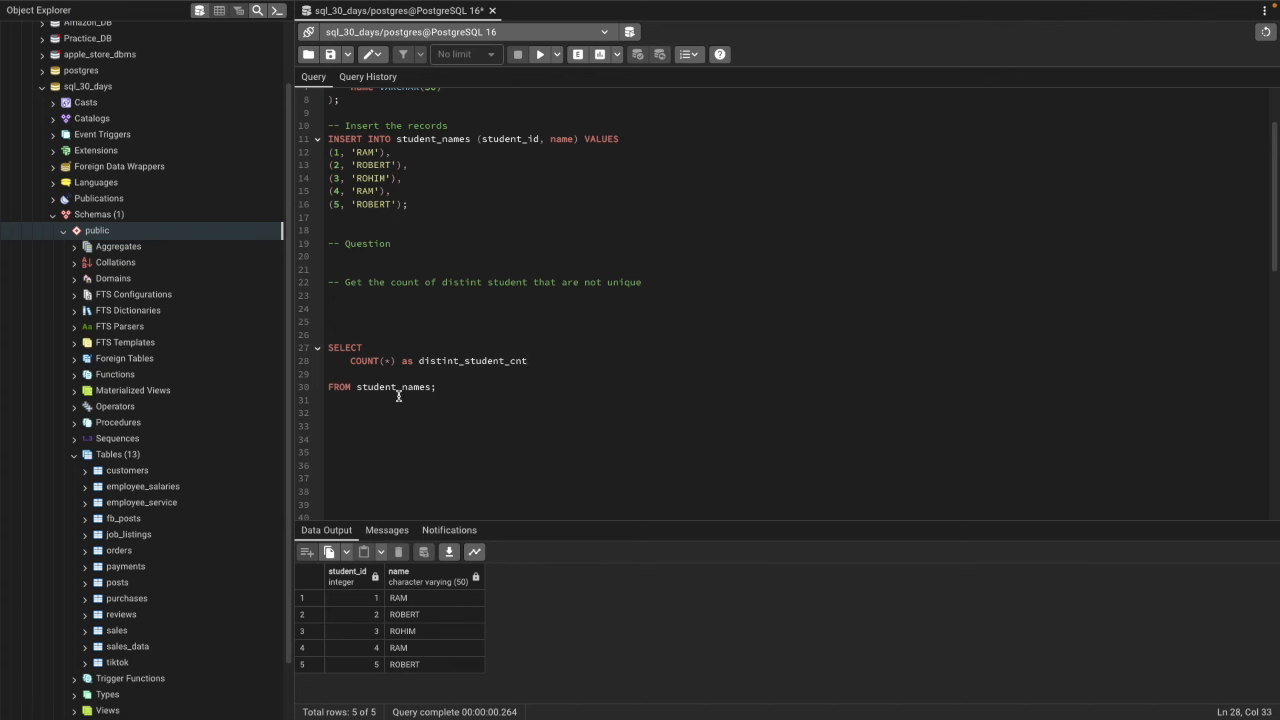
{"action": "left_click", "coordinate": [328, 374]}
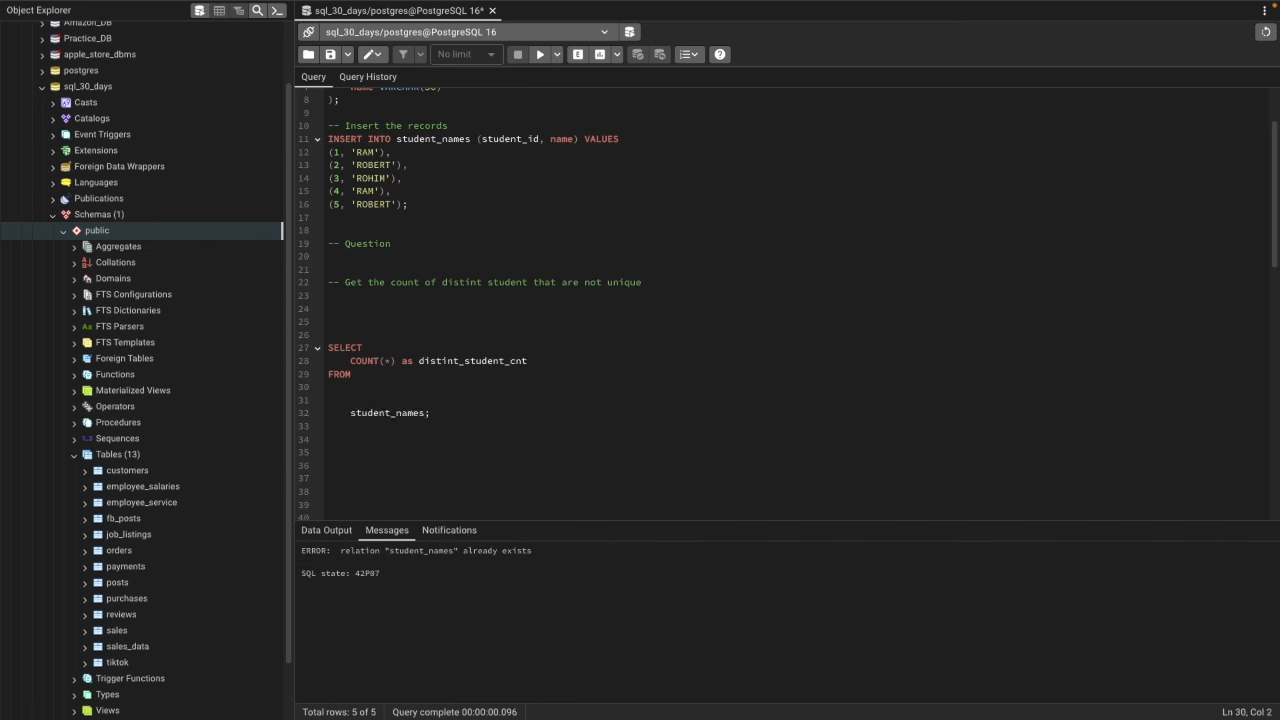
Begin the subquery selecting name and COUNT(name) as total.
{"action": "type", "text": "(ABORT"}
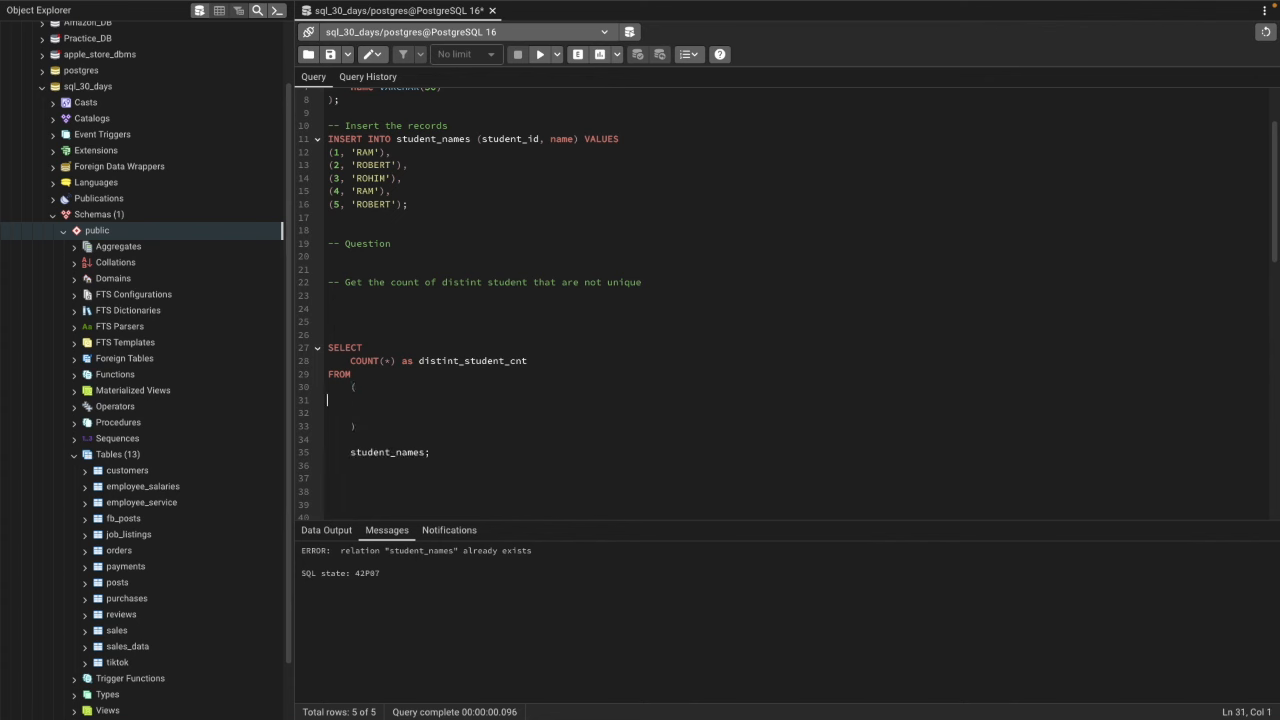
{"action": "type", "text": "SELECT"}
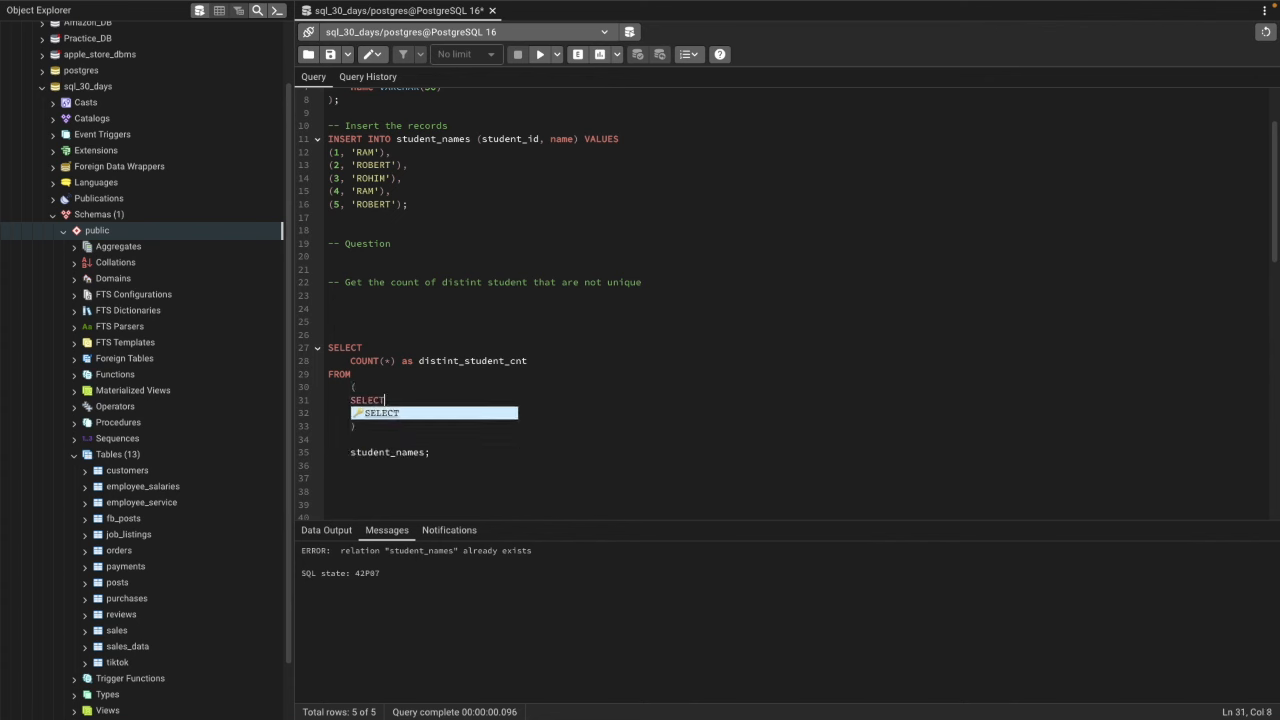
{"action": "type", "text": "name,"}
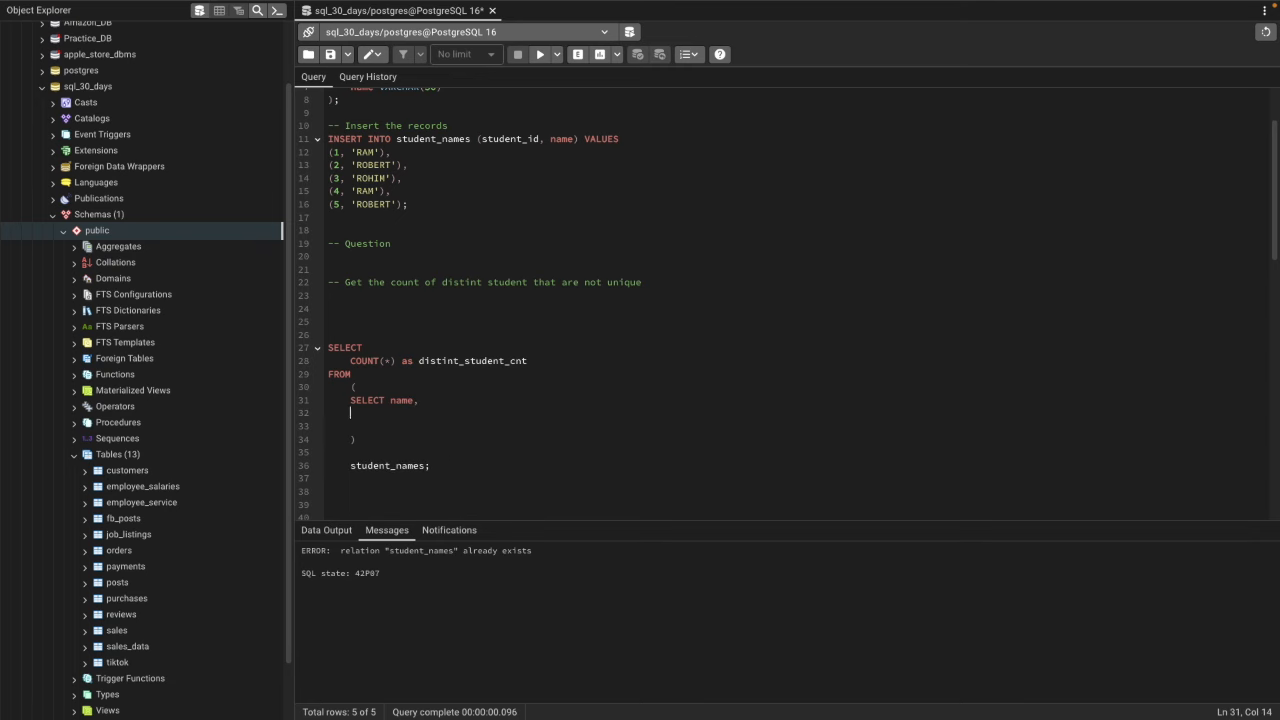
{"action": "type", "text": "COUNT()"}
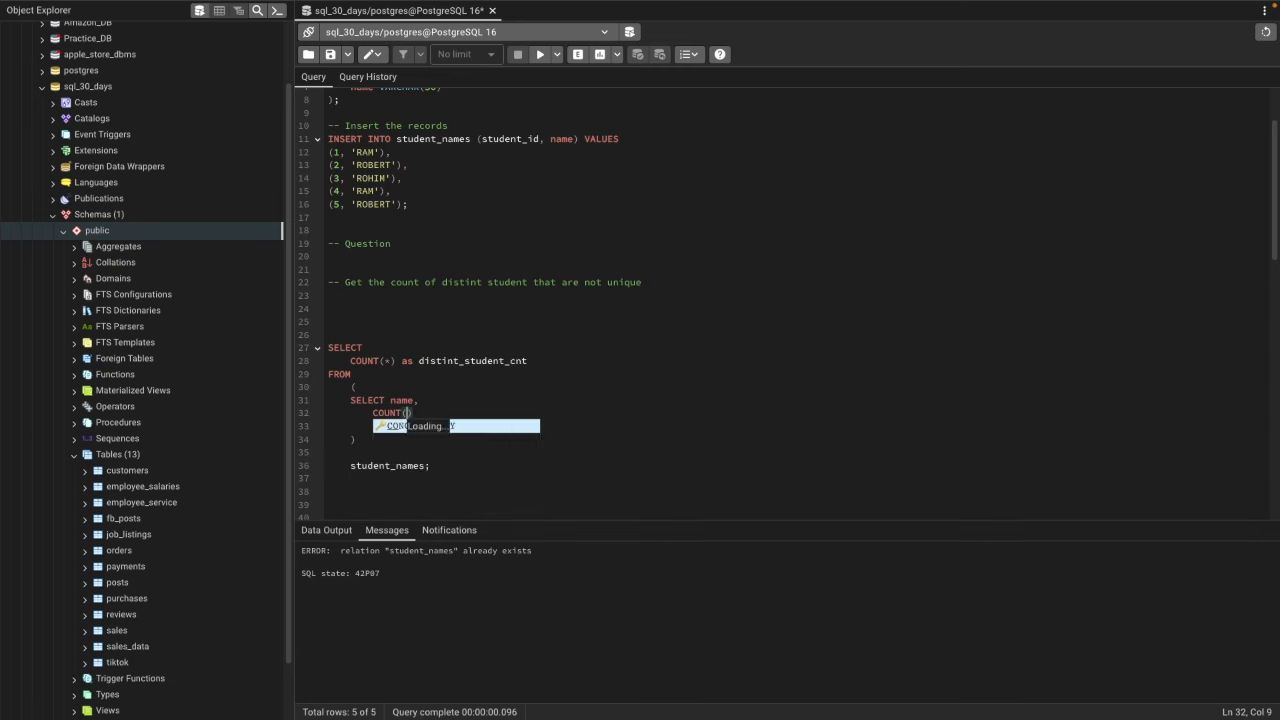
{"action": "type", "text": "name"}
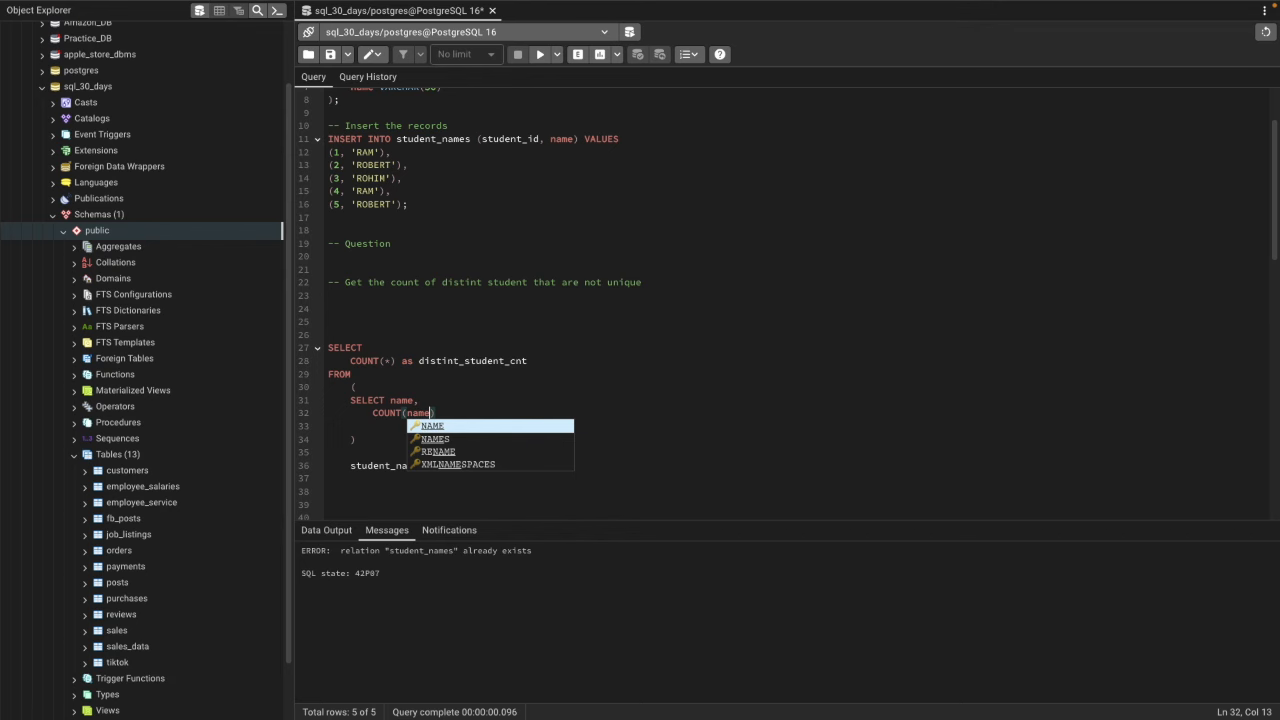
{"action": "type", "text": "as"}
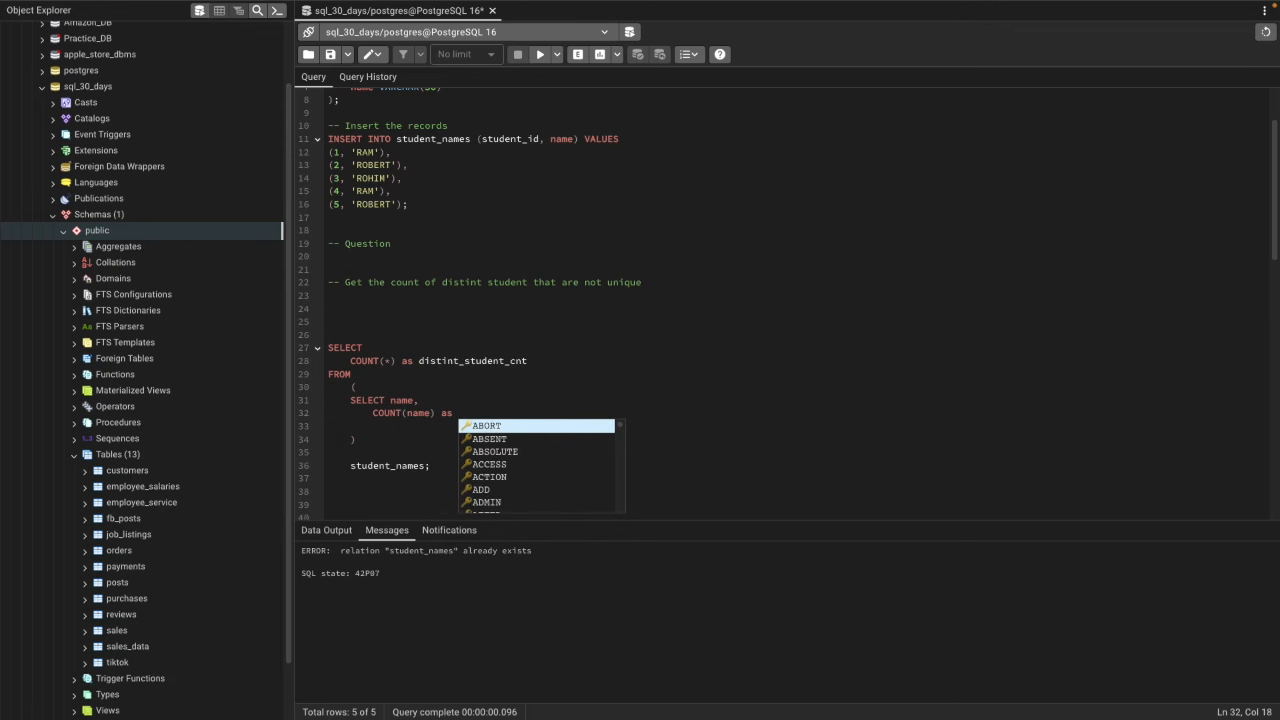
{"action": "type", "text": "total"}
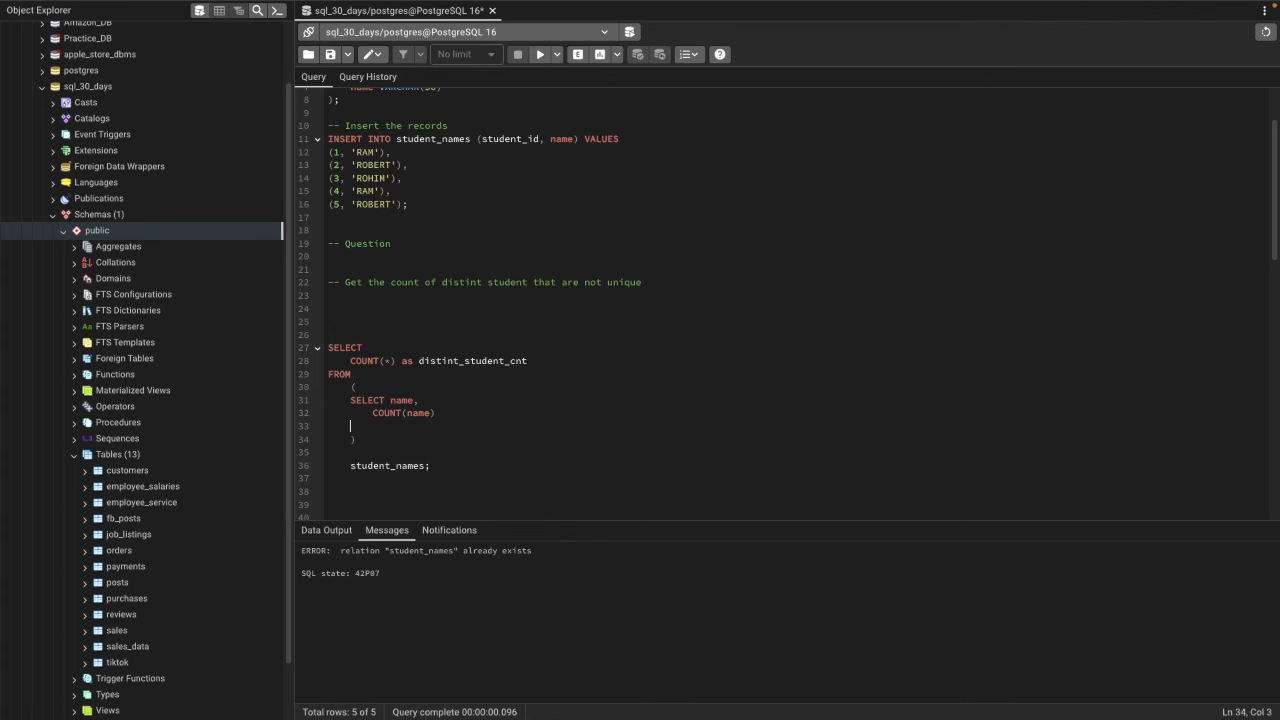
Complete the subquery with FROM student_names GROUP BY name, dismissing autocomplete.
{"action": "type", "text": "FROM student_names"}
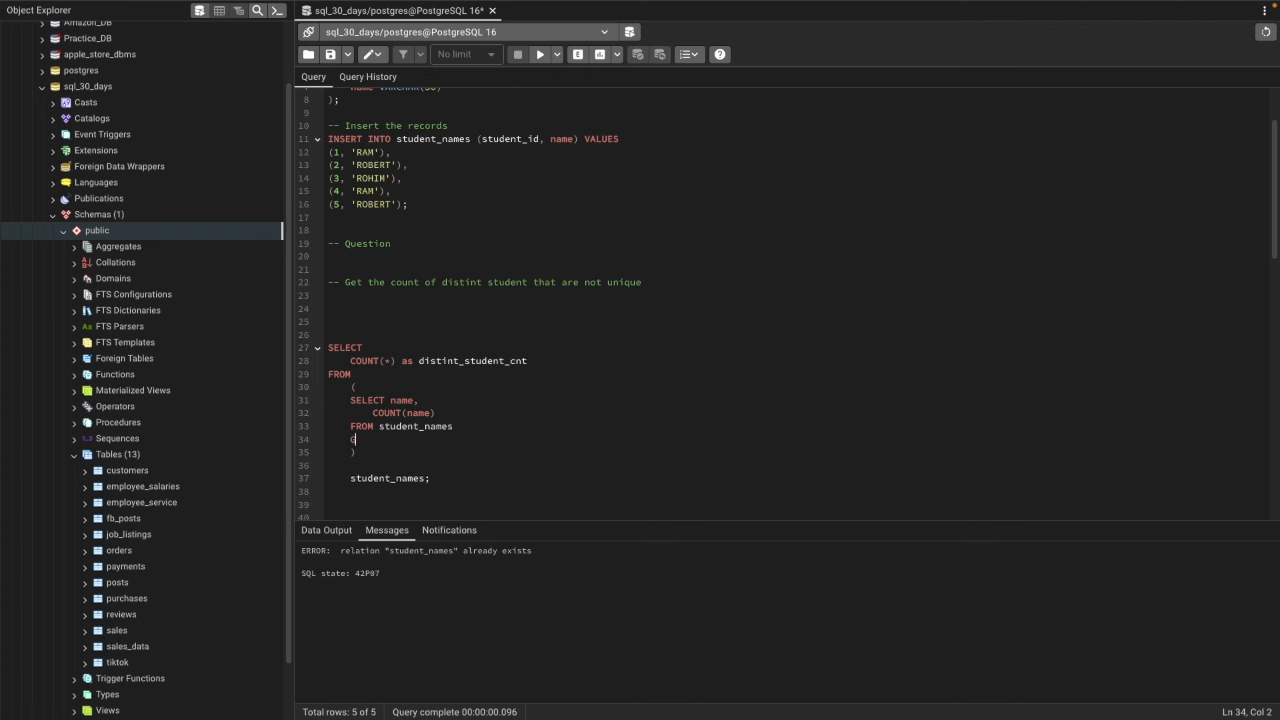
{"action": "type", "text": "GROUP BY name"}
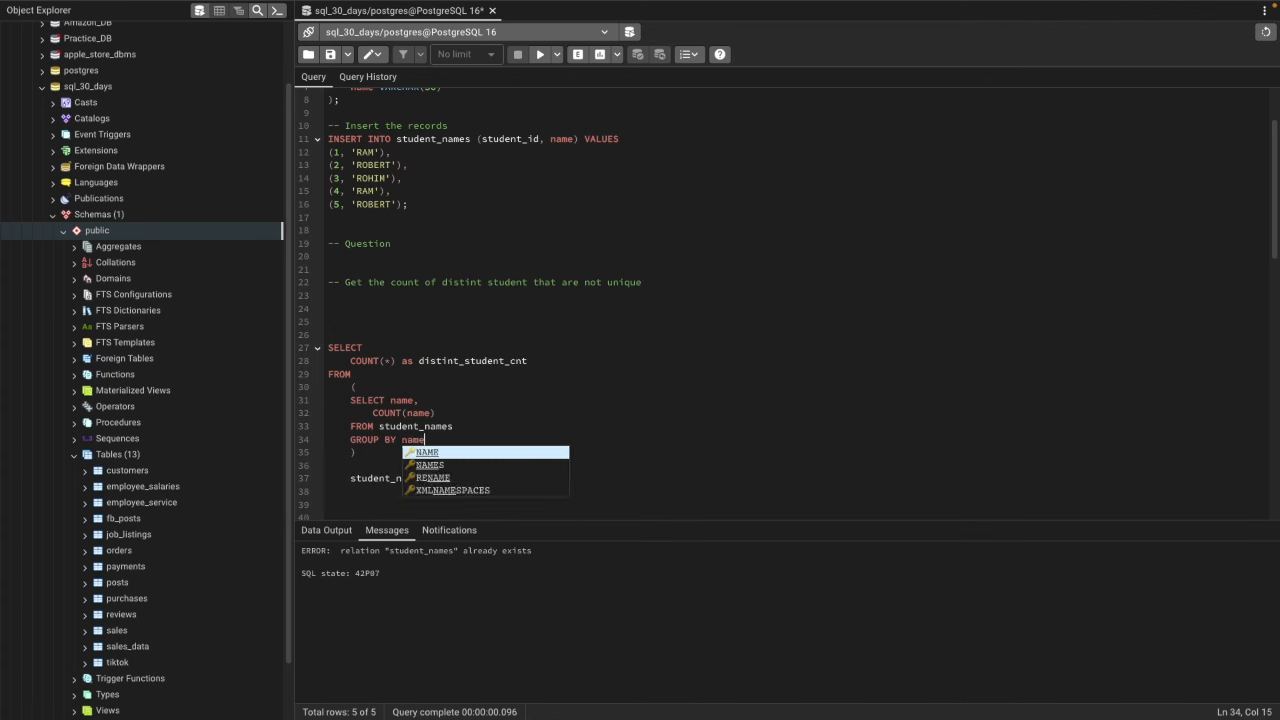
{"action": "key", "text": "Escape"}
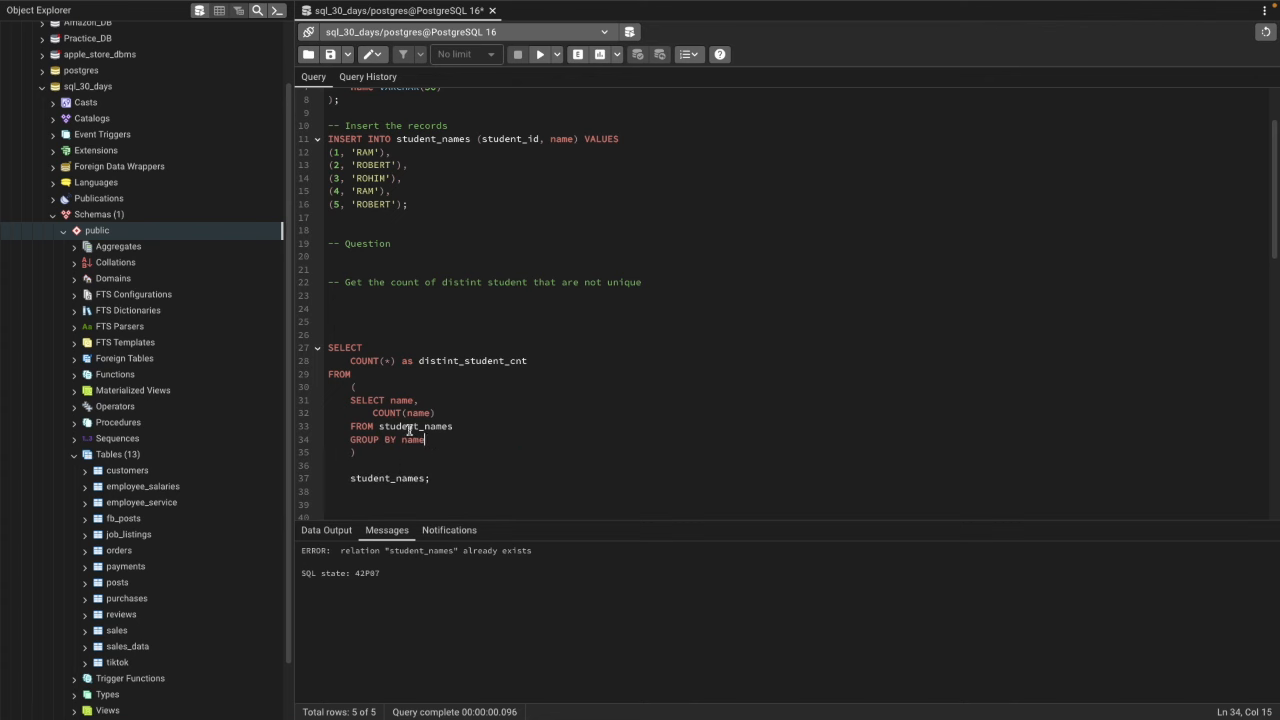
{"action": "left_click", "coordinate": [350, 400]}
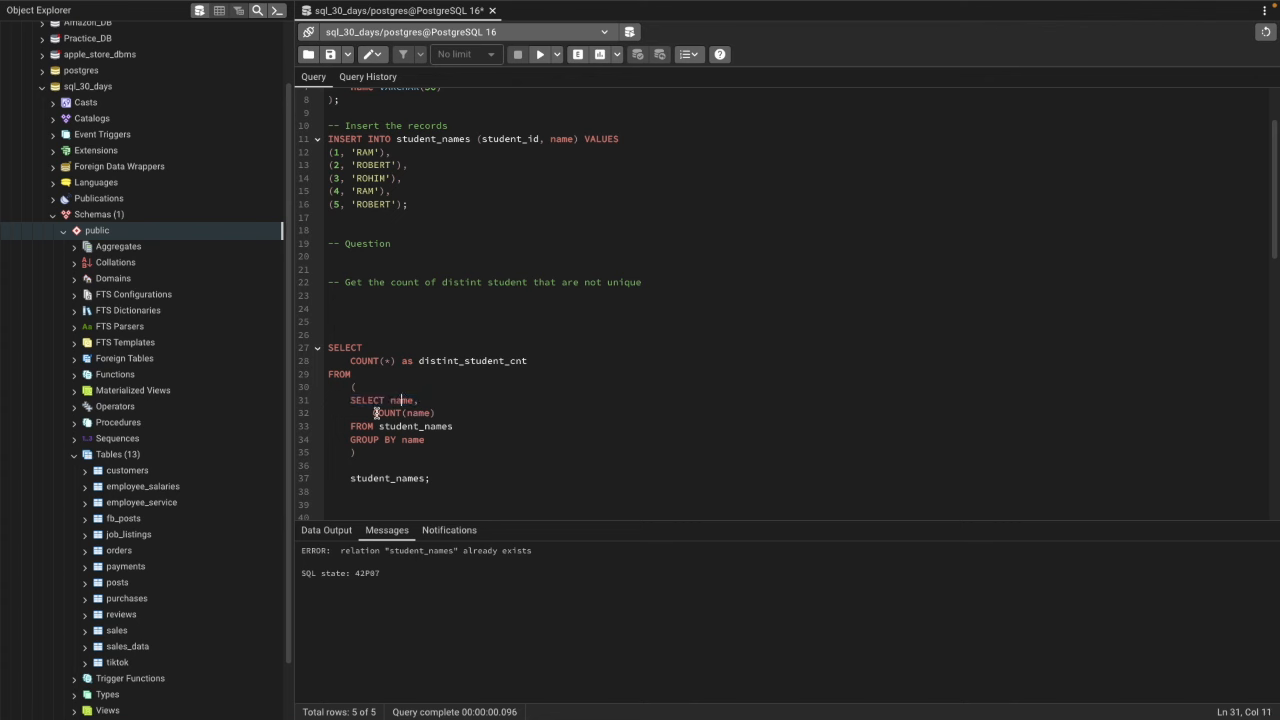
Run the inner grouped query alone (ROBERT 2, RAM 2, ROHIT 1) and begin a HAVING clause.
{"action": "double_click", "coordinate": [400, 412]}
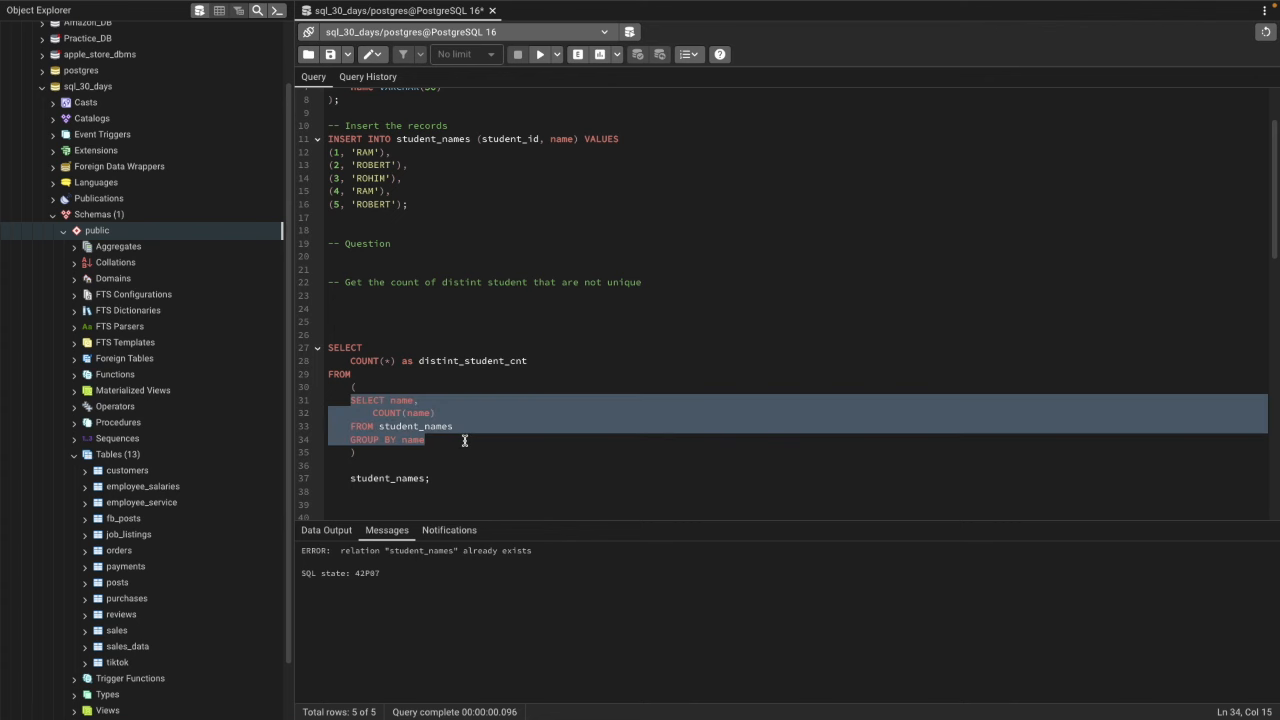
{"action": "left_click", "coordinate": [540, 54]}
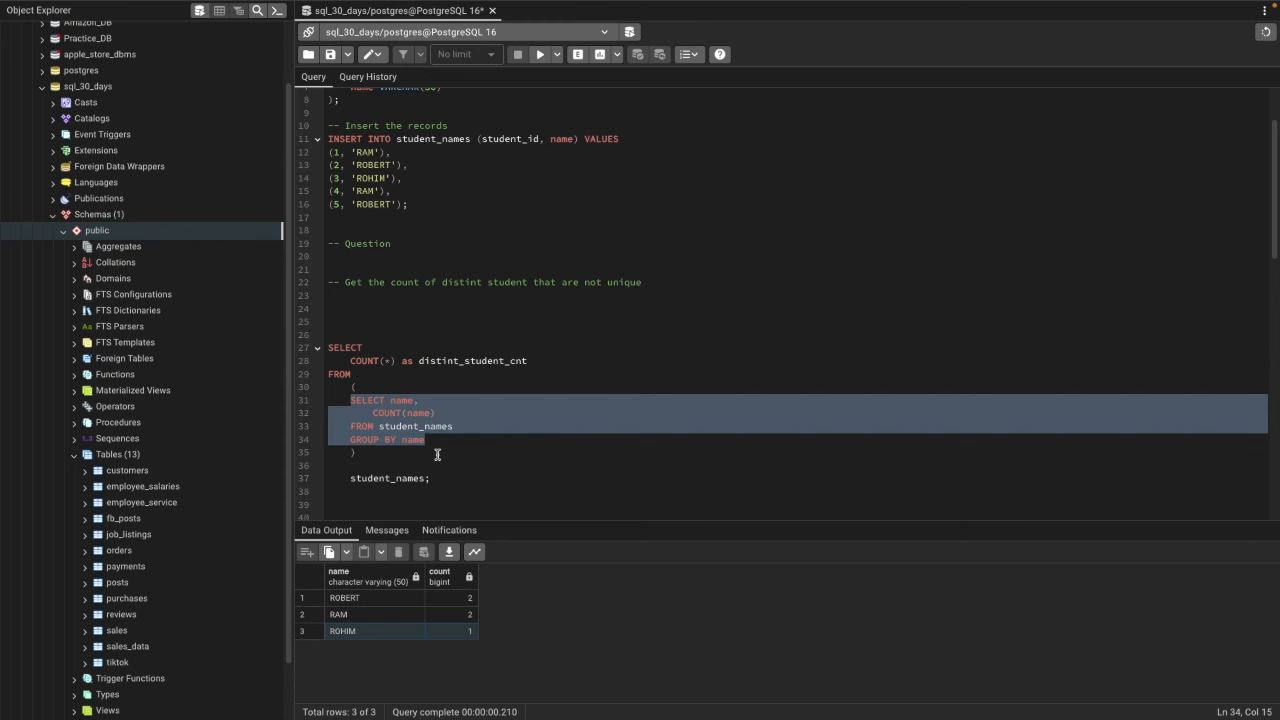
{"action": "type", "text": "HAVING COUNT("}
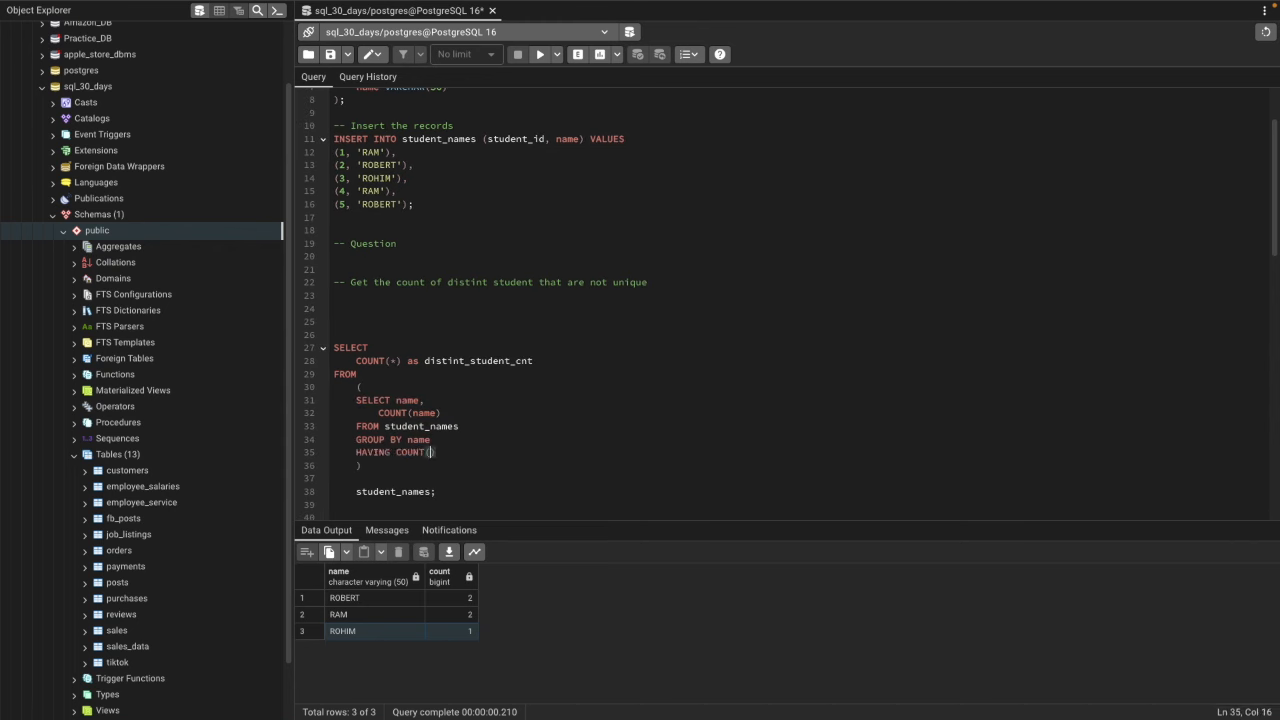
Finish HAVING COUNT(name) = 1 and run the inner query, returning only ROHIT with count 1.
{"action": "type", "text": "ame"}
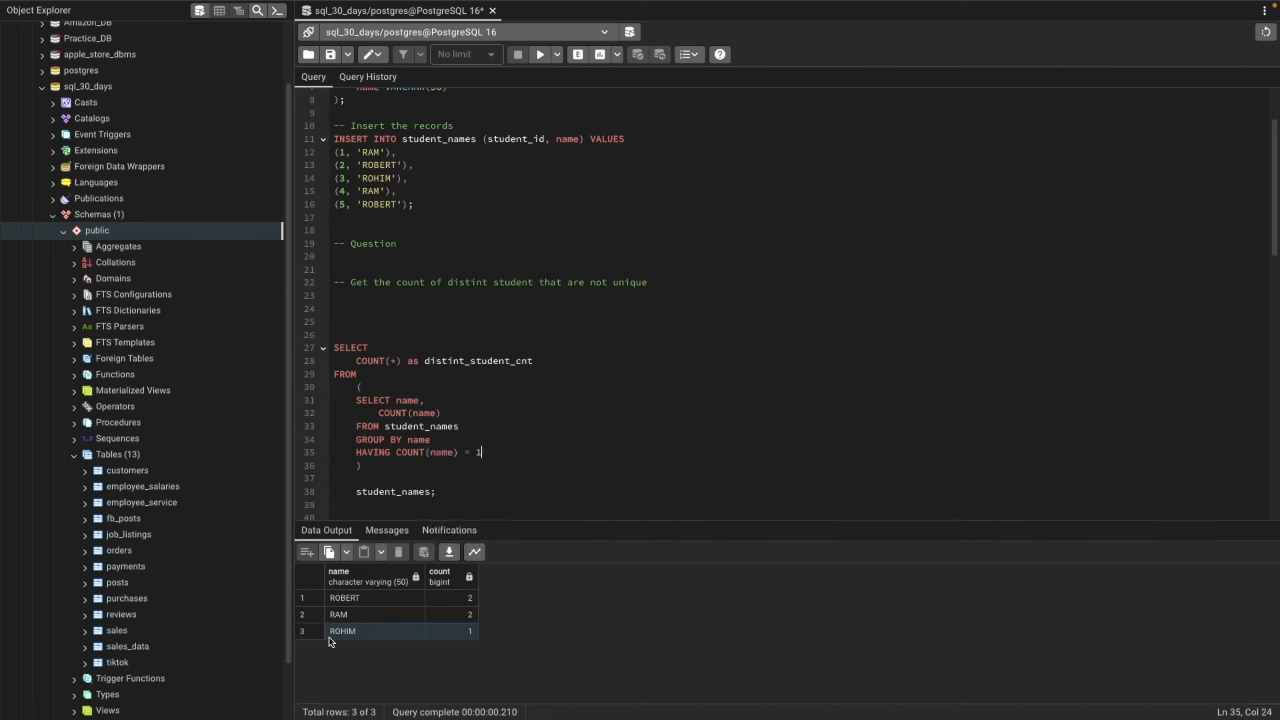
{"action": "mouse_move", "coordinate": [446, 640]}
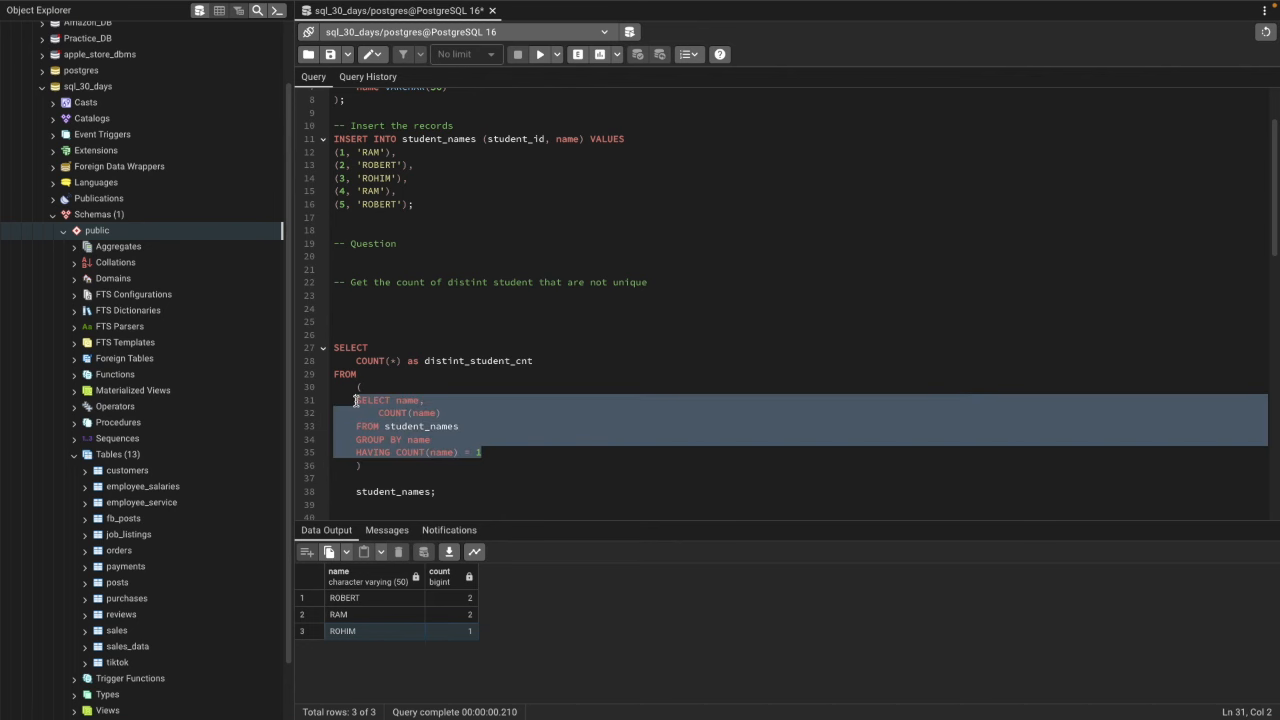
{"action": "left_click", "coordinate": [540, 54]}
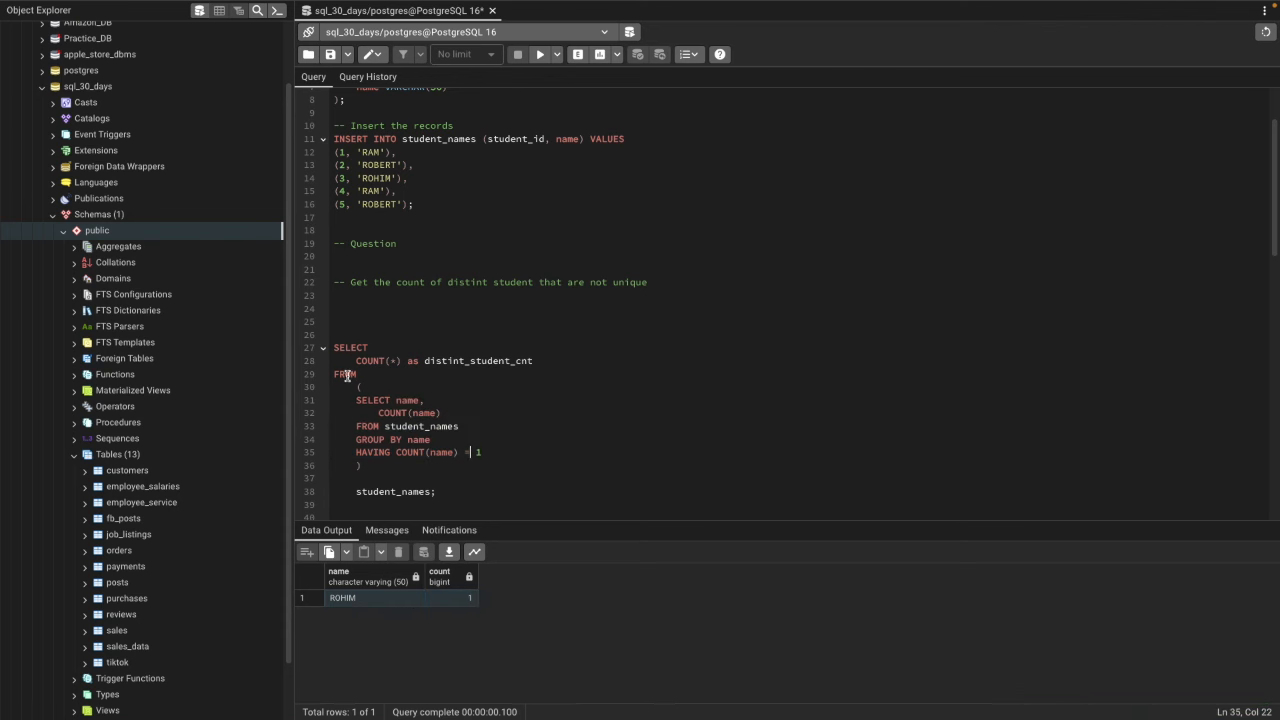
{"action": "left_click", "coordinate": [360, 360]}
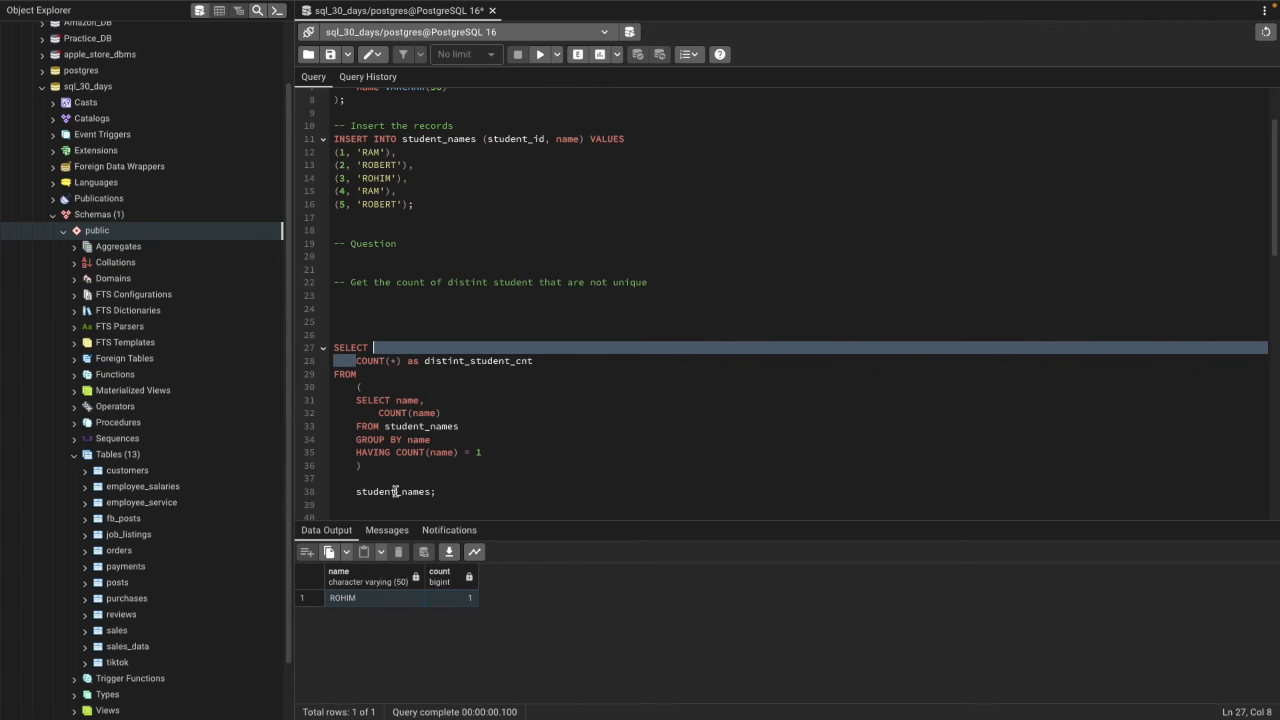
{"action": "mouse_move", "coordinate": [380, 476]}
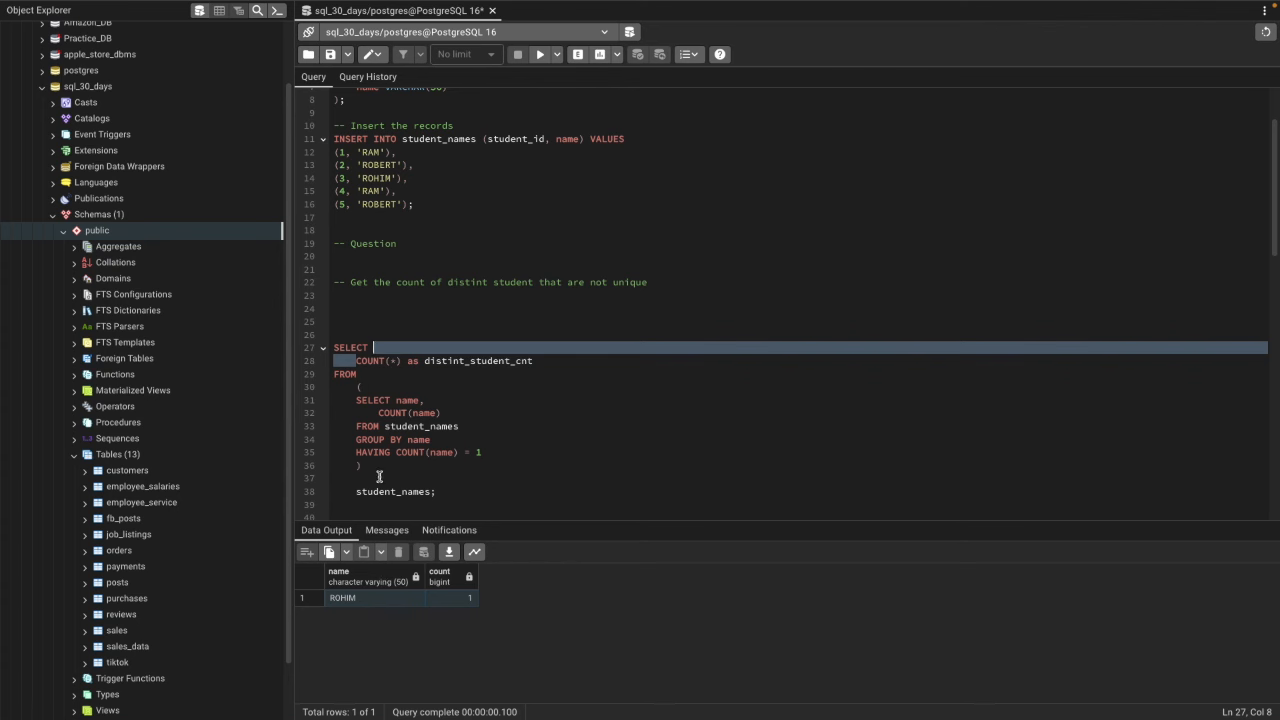
Alias the subquery as subquery and run the full query, returning distint_student_cnt of 1.
{"action": "type", "text": "as"}
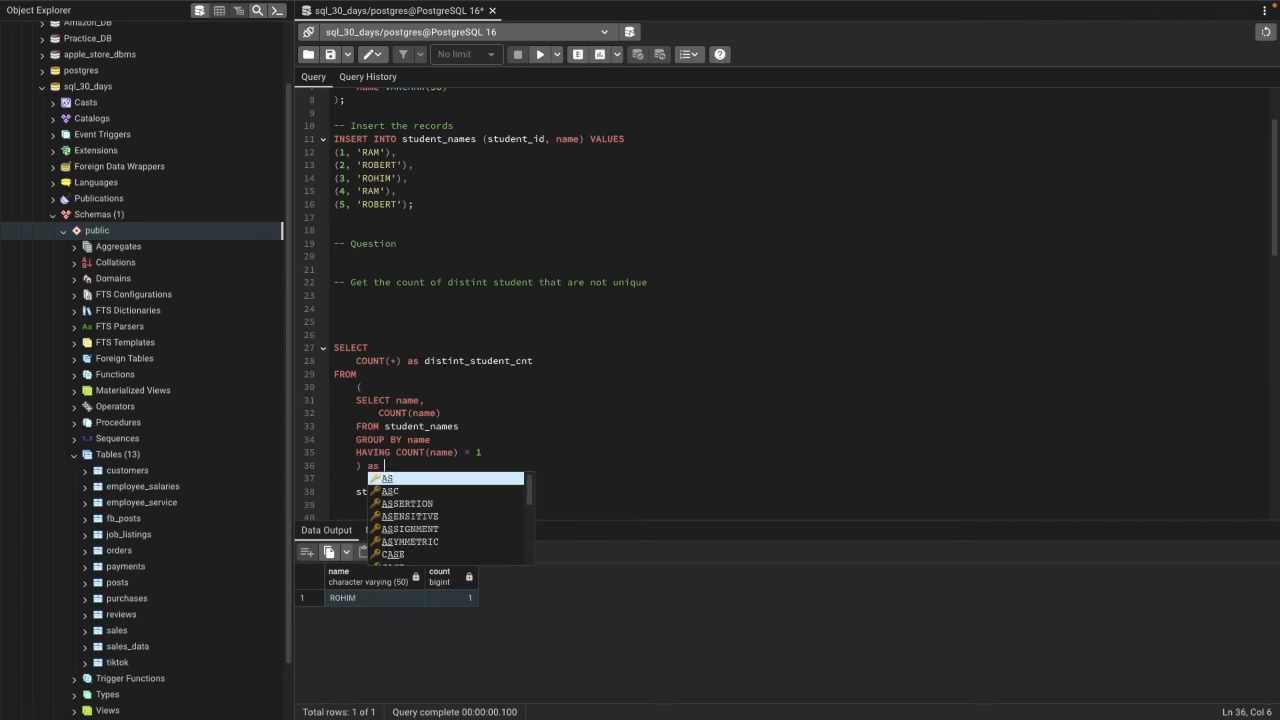
{"action": "type", "text": "subquery"}
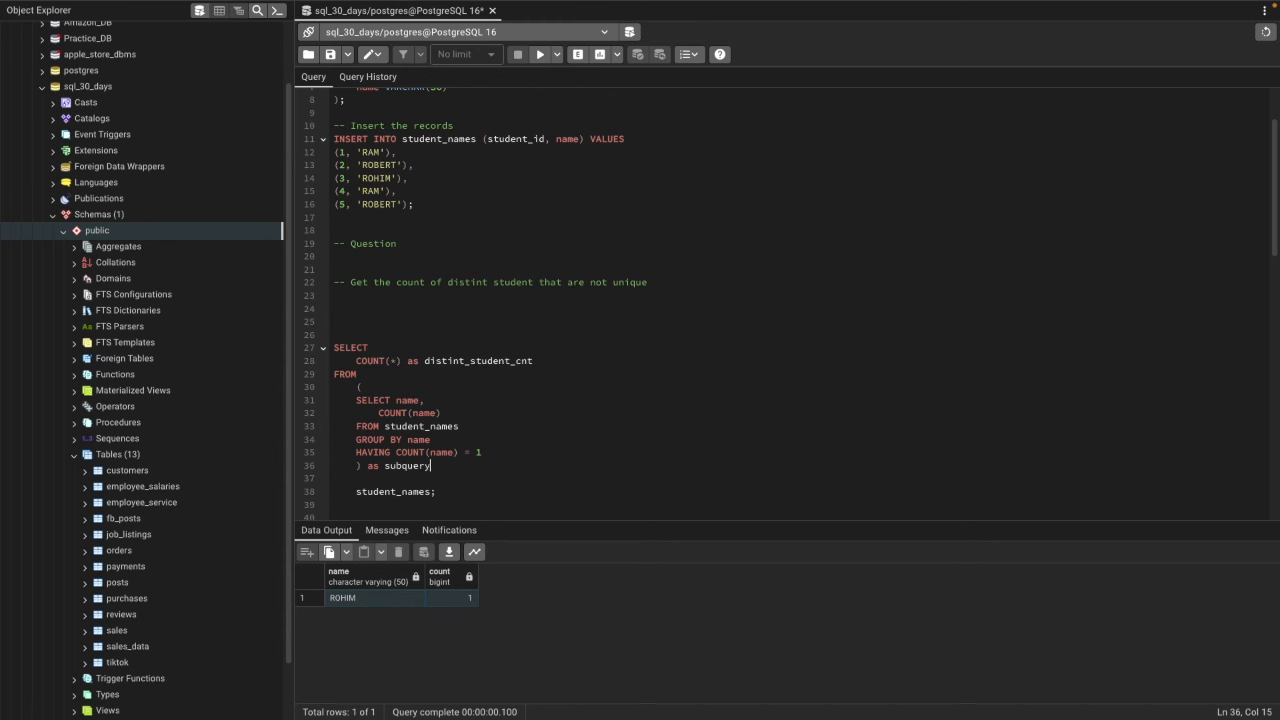
{"action": "double_click", "coordinate": [394, 492]}
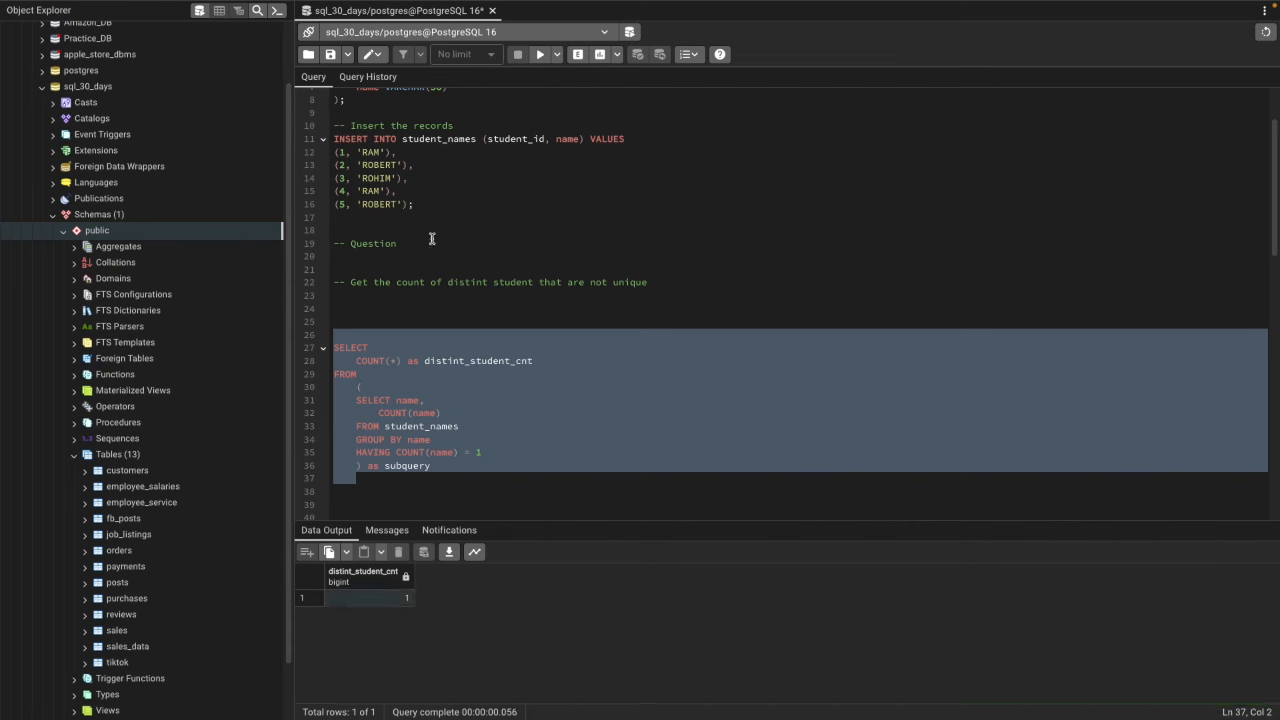
{"action": "mouse_move", "coordinate": [368, 192]}
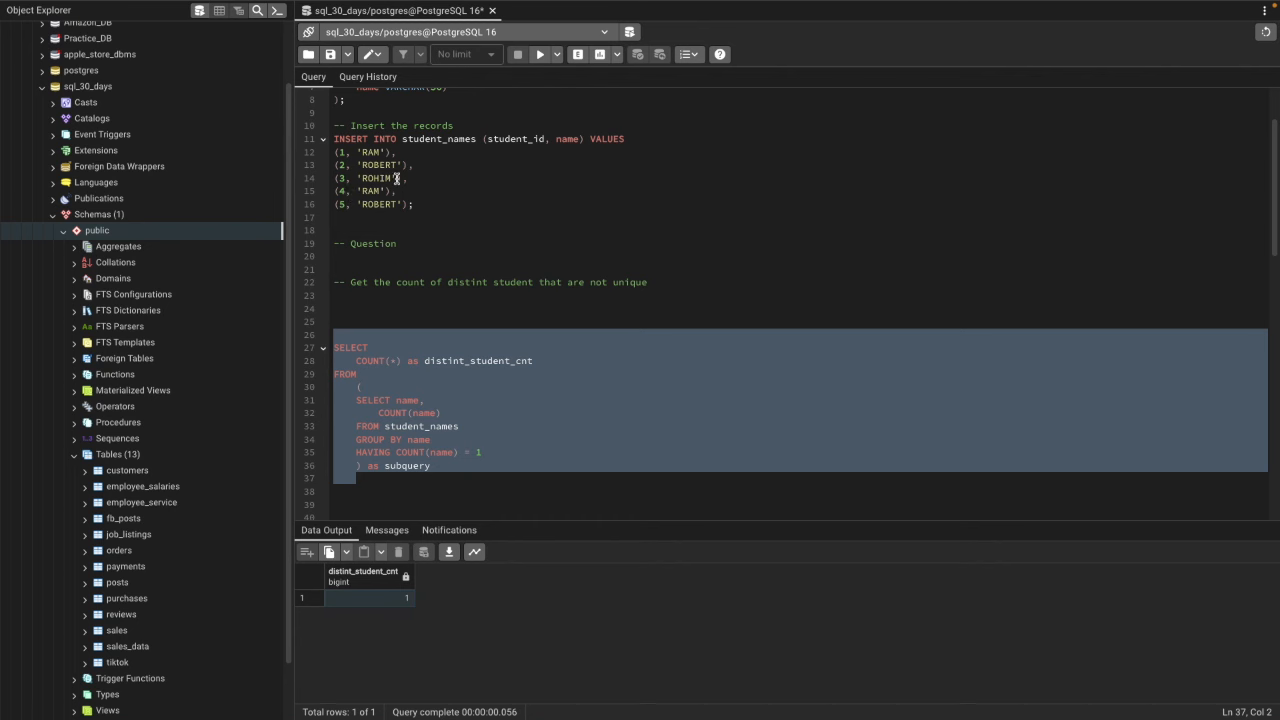
{"action": "left_click", "coordinate": [404, 488]}
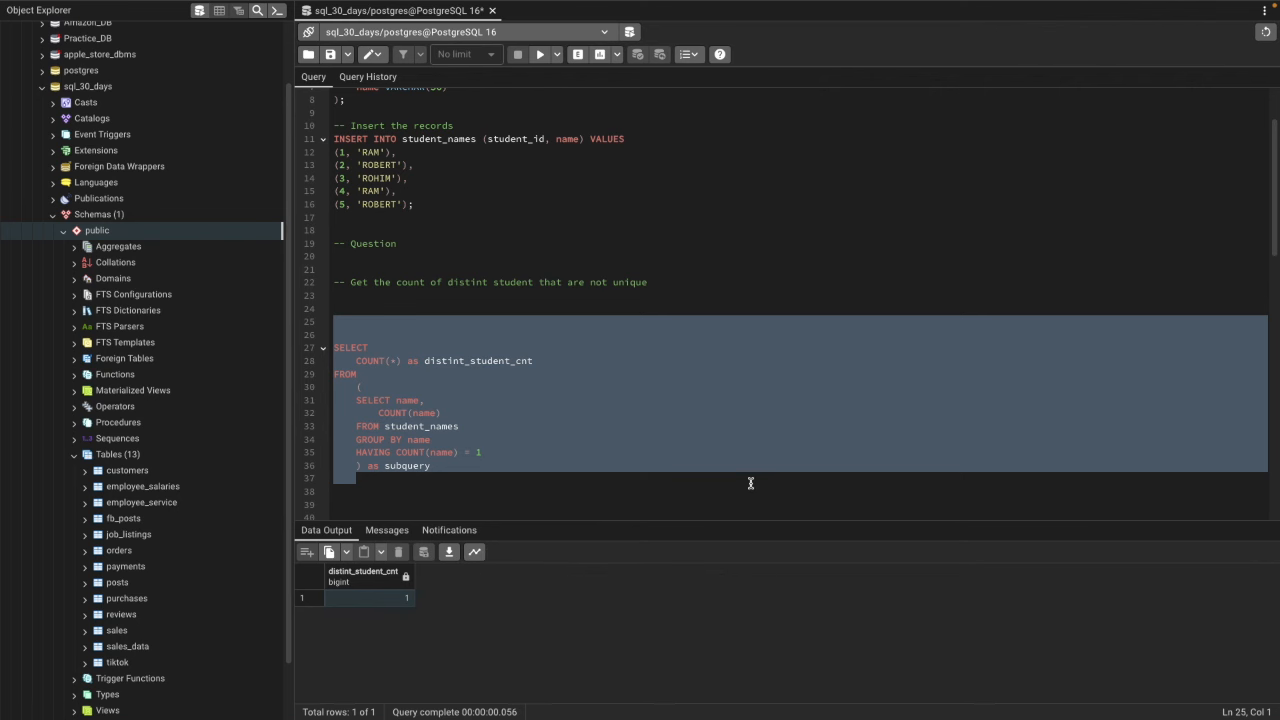
{"action": "left_click", "coordinate": [334, 320]}
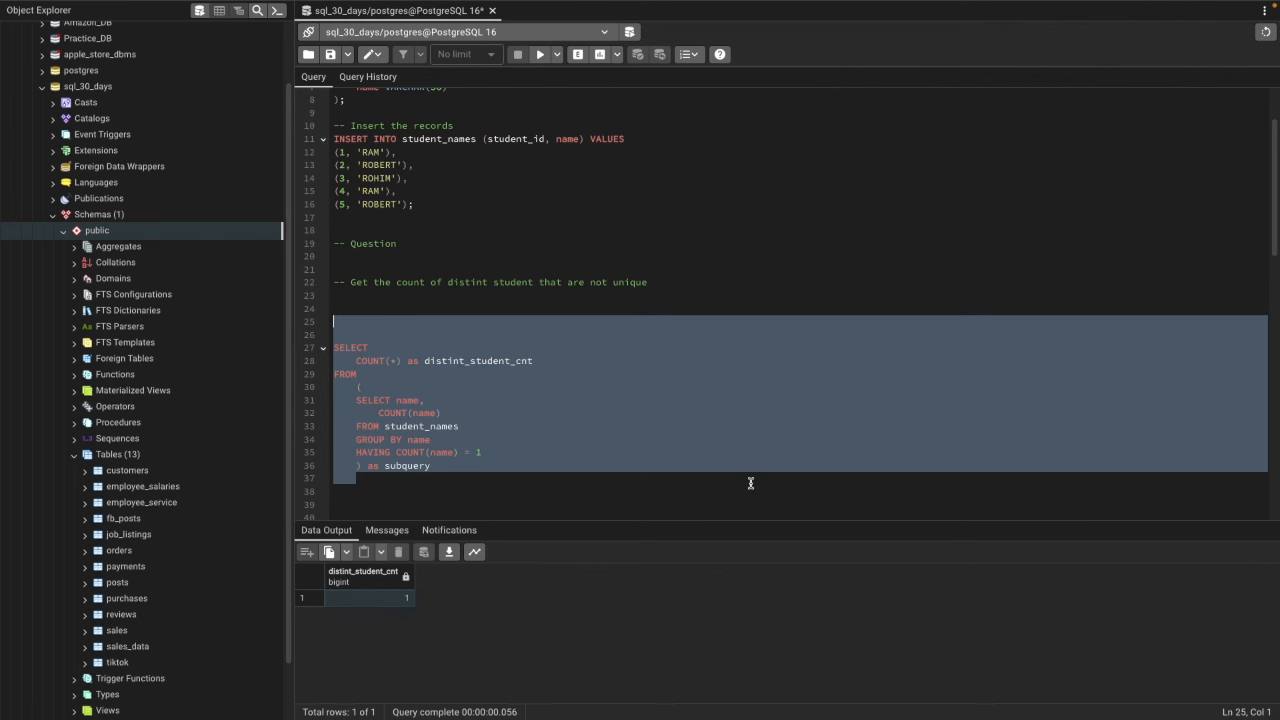